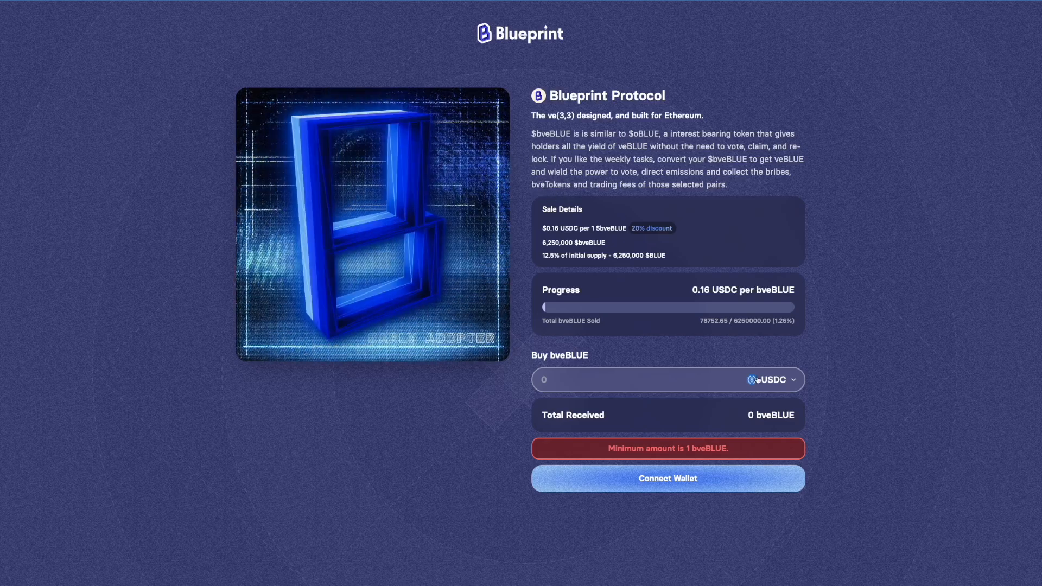
- Show USDC and ETH flowing from the user into Blueprint with CL Price Ranges and TradingFees labels
{"action": "left_click", "coordinate": [772, 380]}
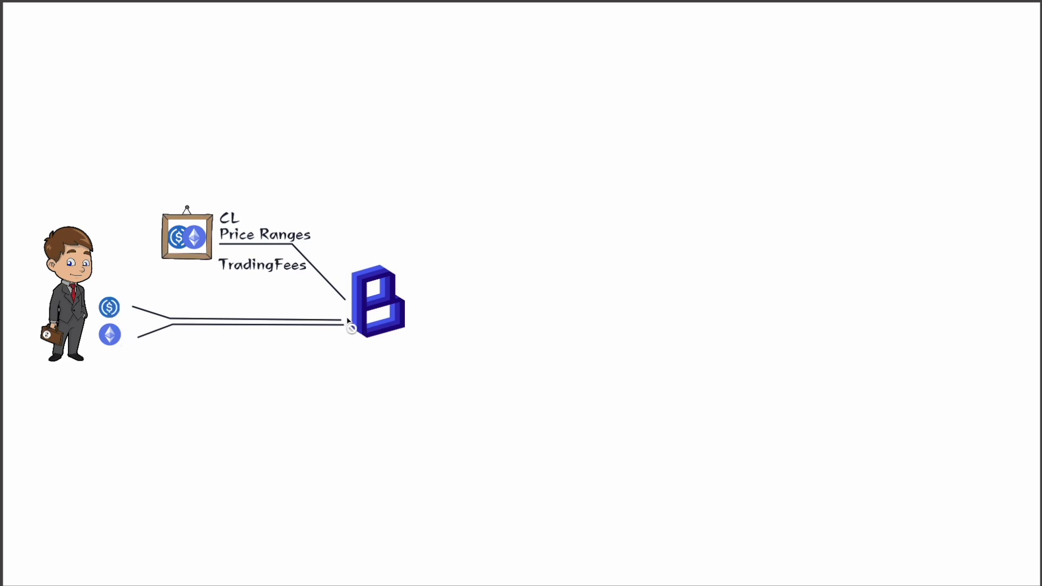
{"action": "mouse_move", "coordinate": [230, 255]}
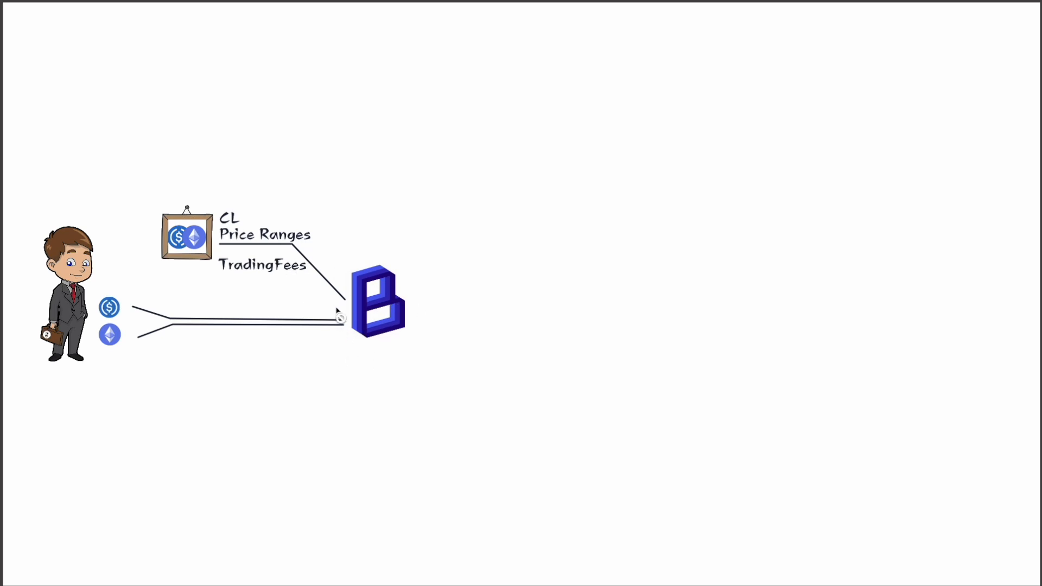
{"action": "mouse_move", "coordinate": [1007, 175]}
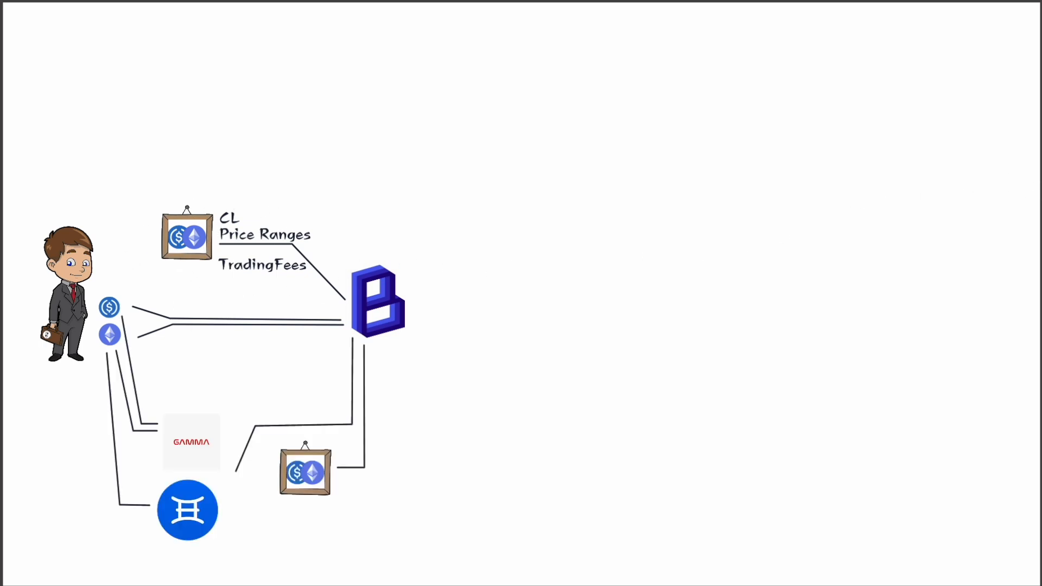
{"action": "mouse_move", "coordinate": [181, 269]}
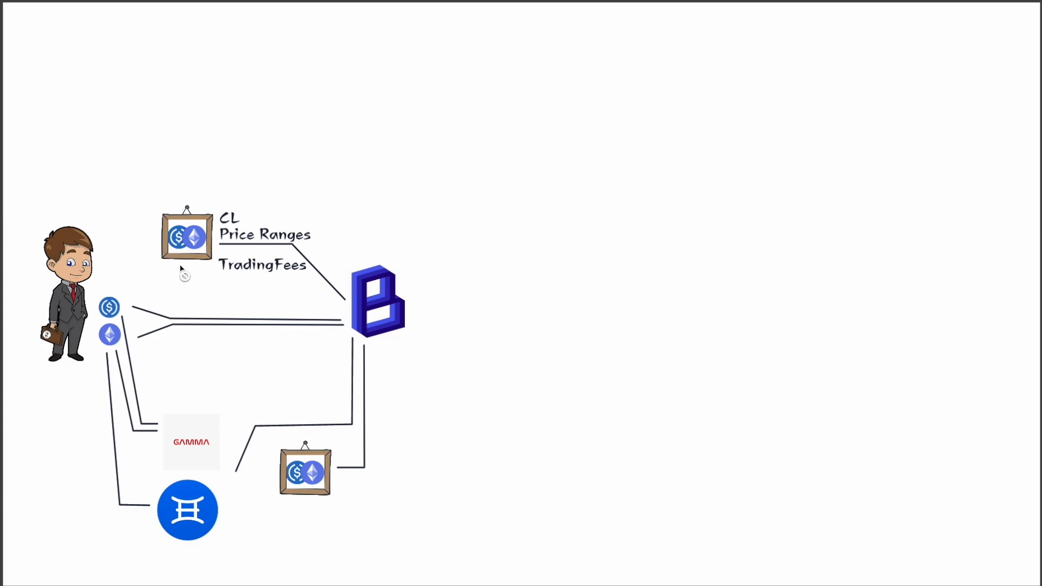
{"action": "mouse_move", "coordinate": [241, 249]}
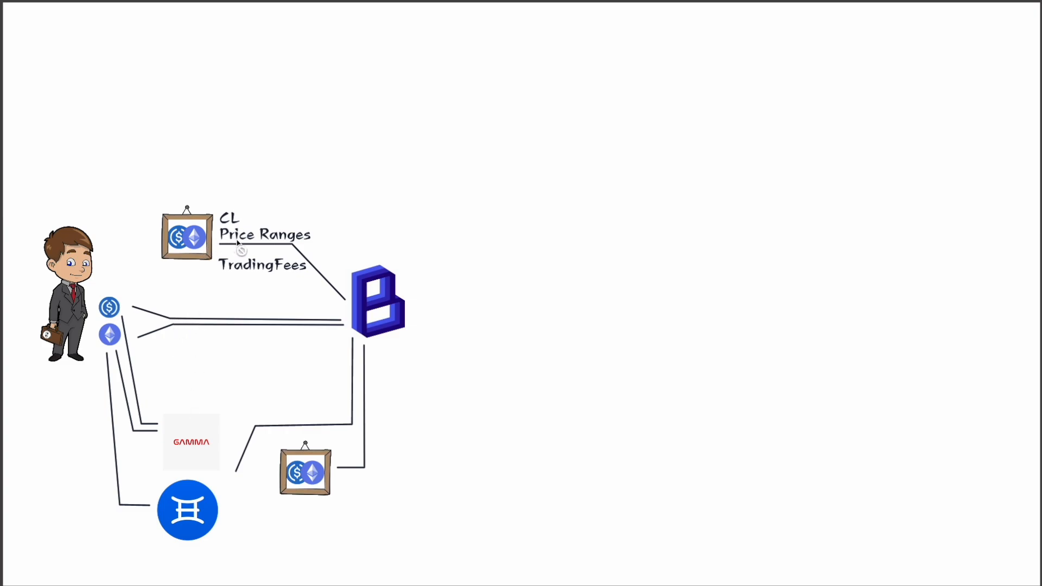
{"action": "mouse_move", "coordinate": [261, 244]}
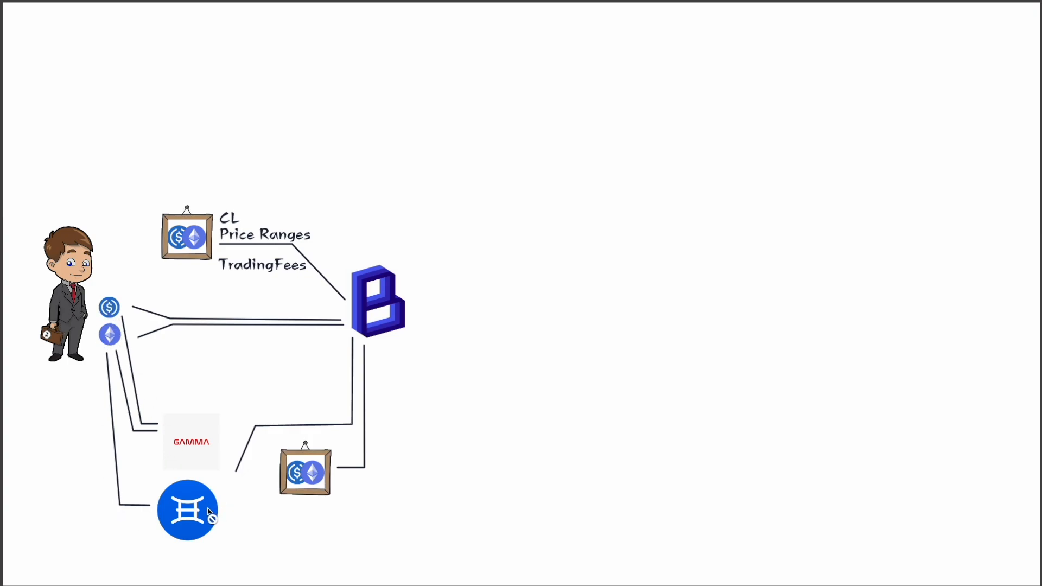
{"action": "mouse_move", "coordinate": [179, 534]}
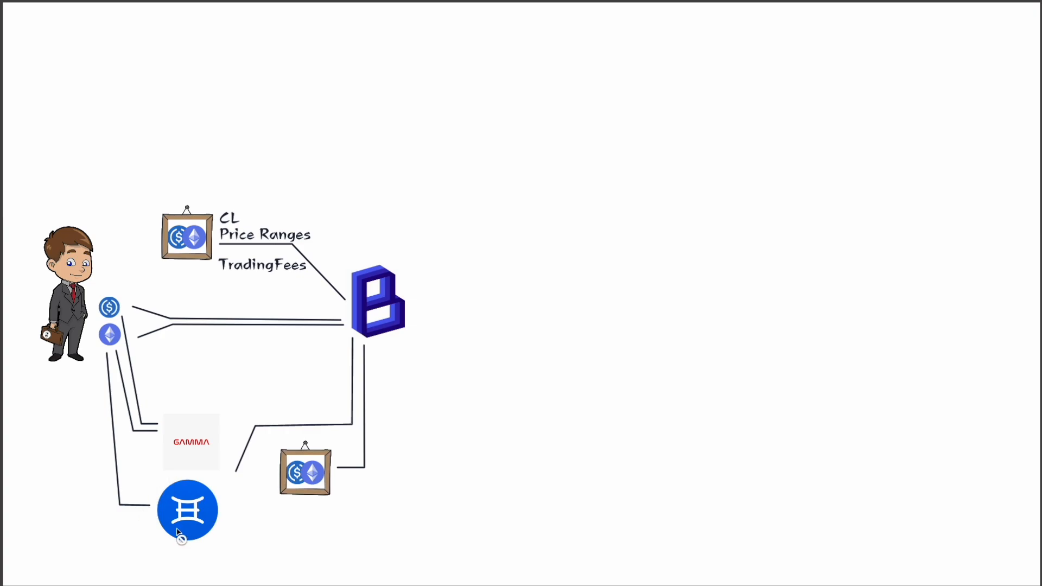
{"action": "mouse_move", "coordinate": [164, 454]}
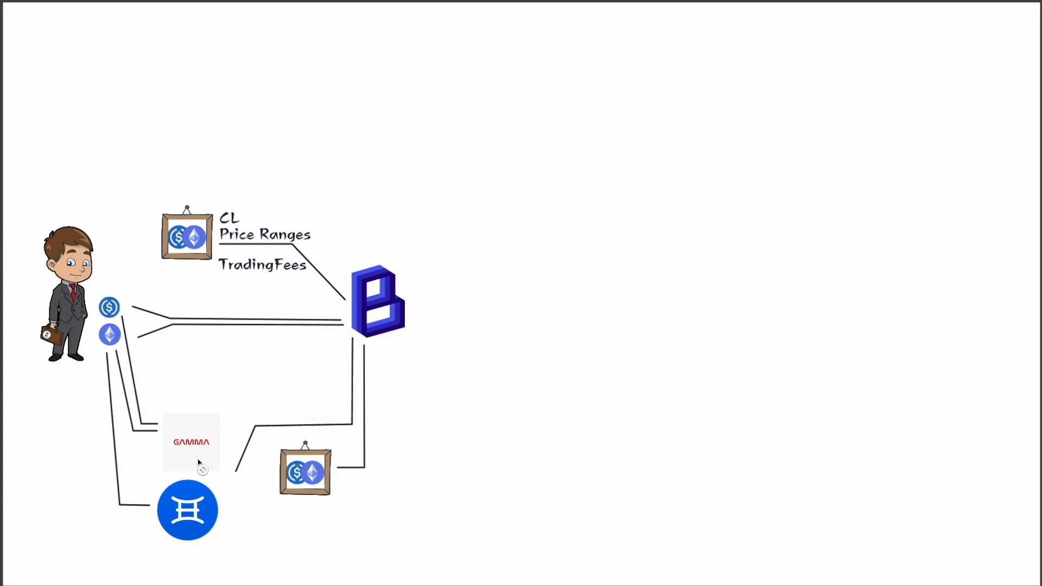
{"action": "mouse_move", "coordinate": [195, 460]}
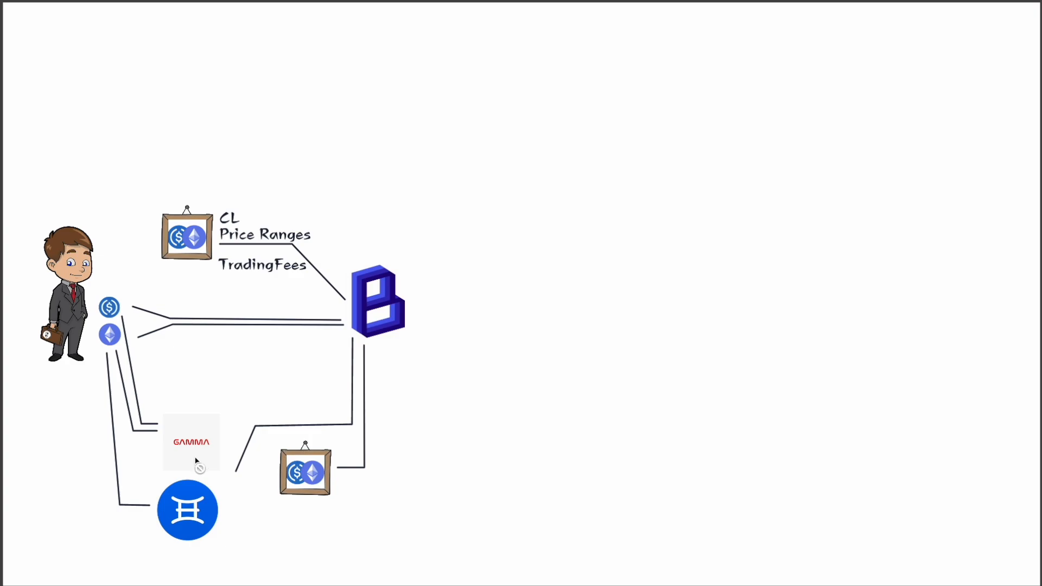
{"action": "mouse_move", "coordinate": [219, 512]}
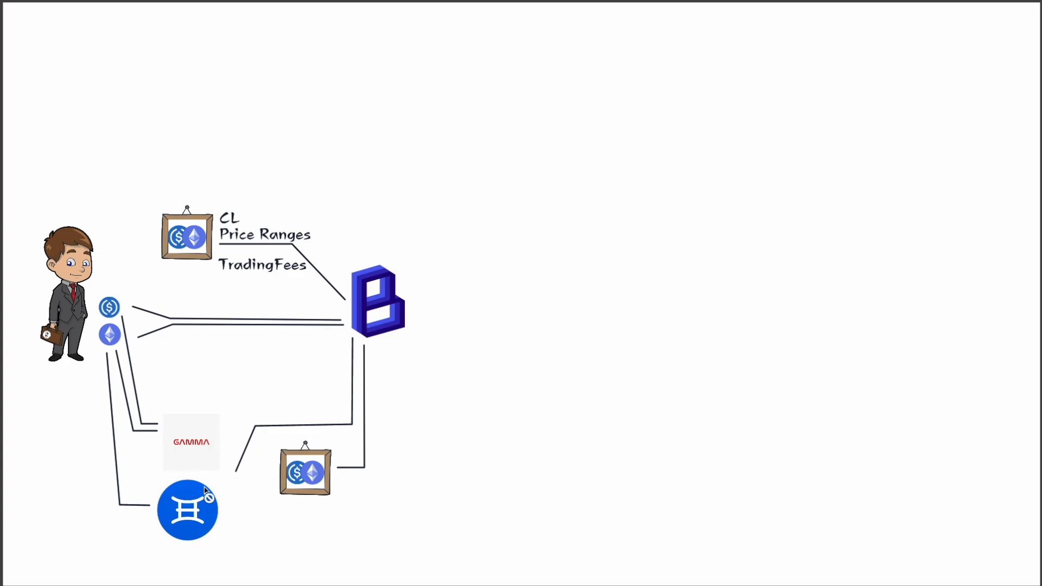
{"action": "mouse_move", "coordinate": [256, 465]}
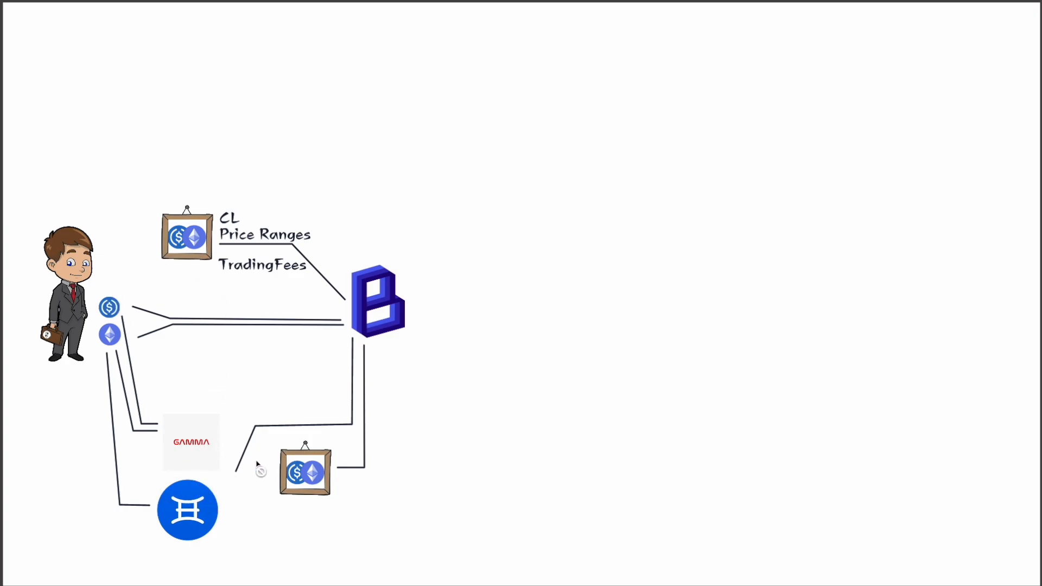
{"action": "mouse_move", "coordinate": [354, 325]}
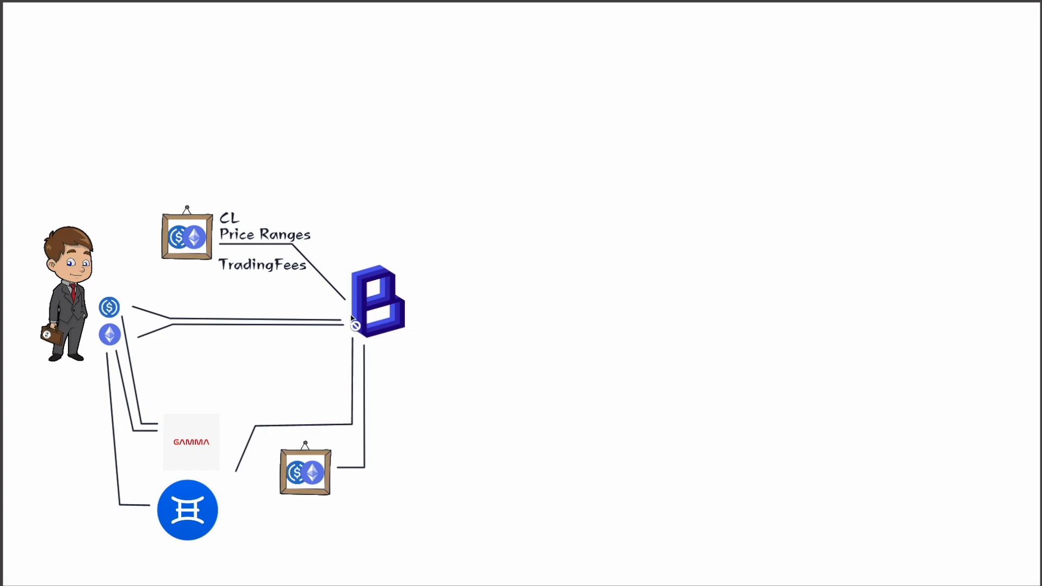
{"action": "mouse_move", "coordinate": [256, 280]}
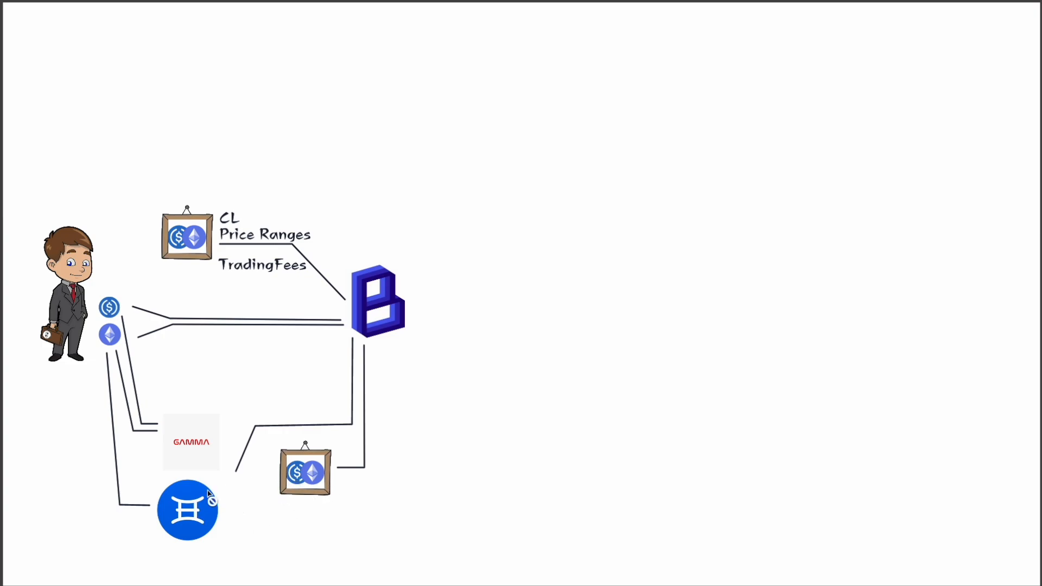
{"action": "mouse_move", "coordinate": [147, 311]}
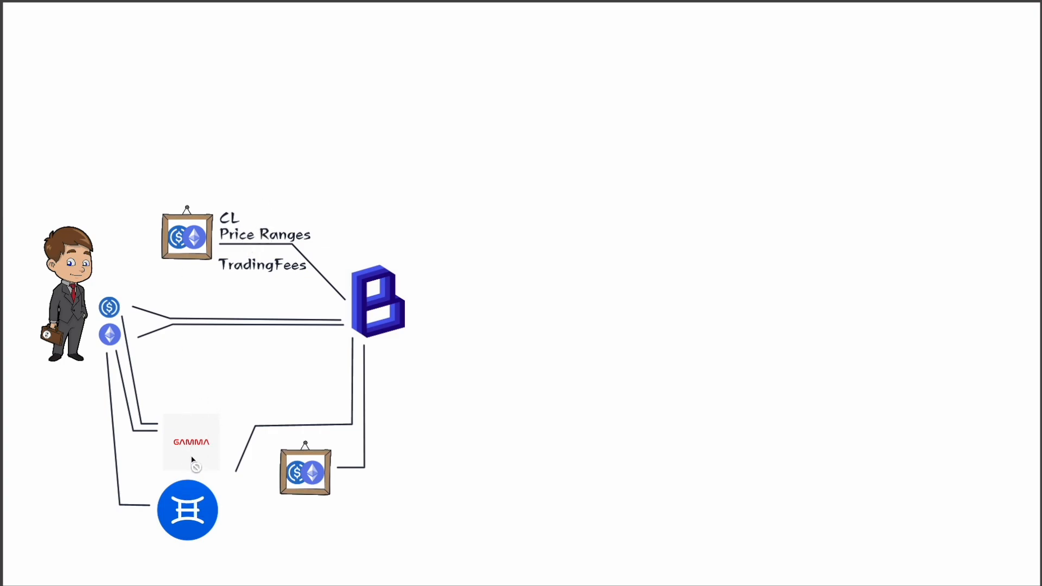
{"action": "mouse_move", "coordinate": [198, 458]}
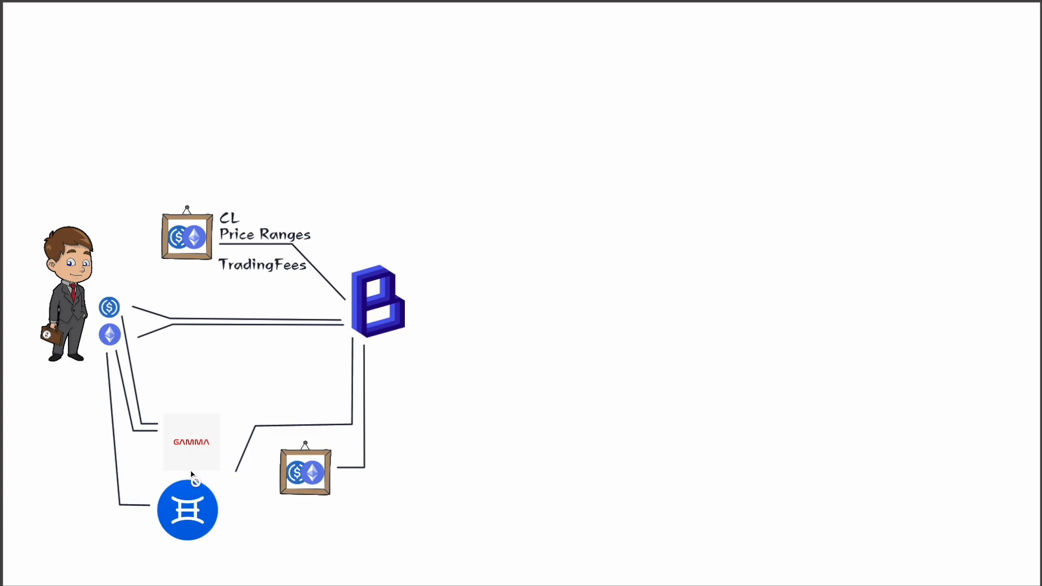
{"action": "mouse_move", "coordinate": [196, 456]}
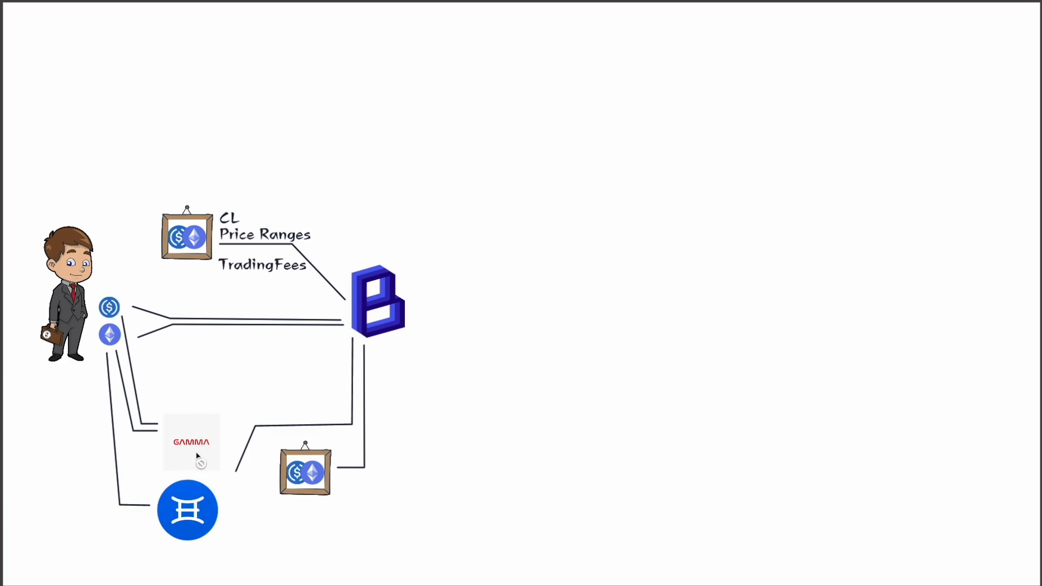